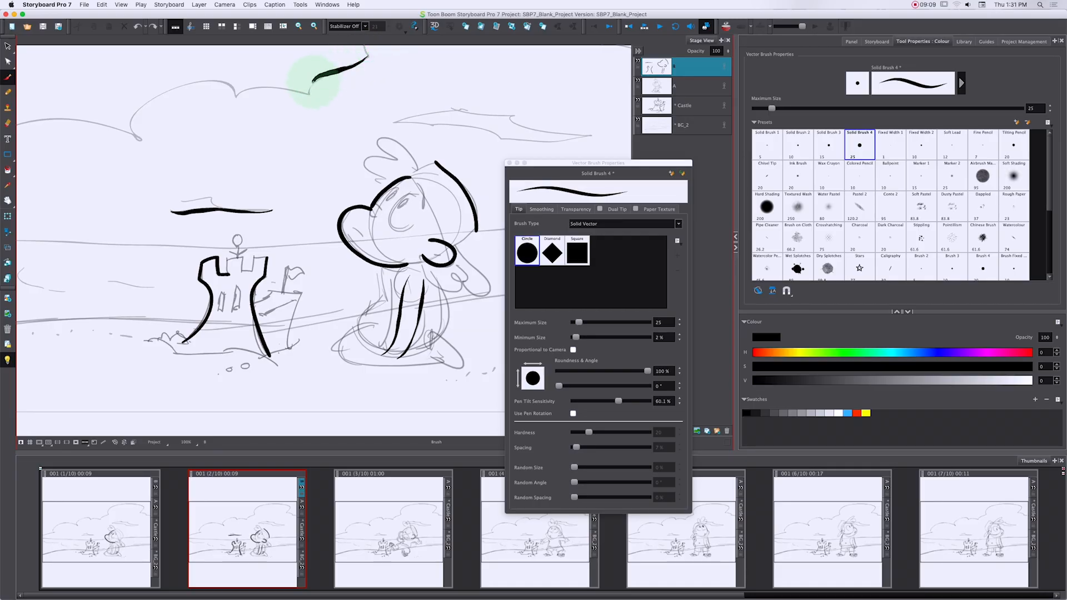
# Trace the cloud outline left to right across the panel top with three bold ink strokes
pyautogui.moveTo(320, 71); pyautogui.dragTo(249, 92)
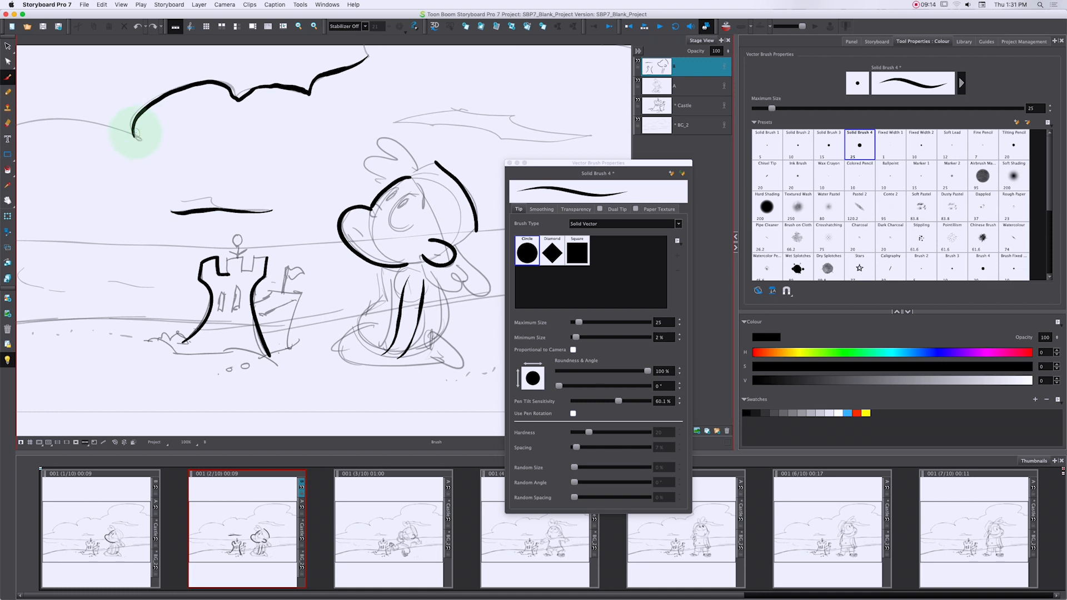
pyautogui.moveTo(136, 133); pyautogui.dragTo(258, 88)
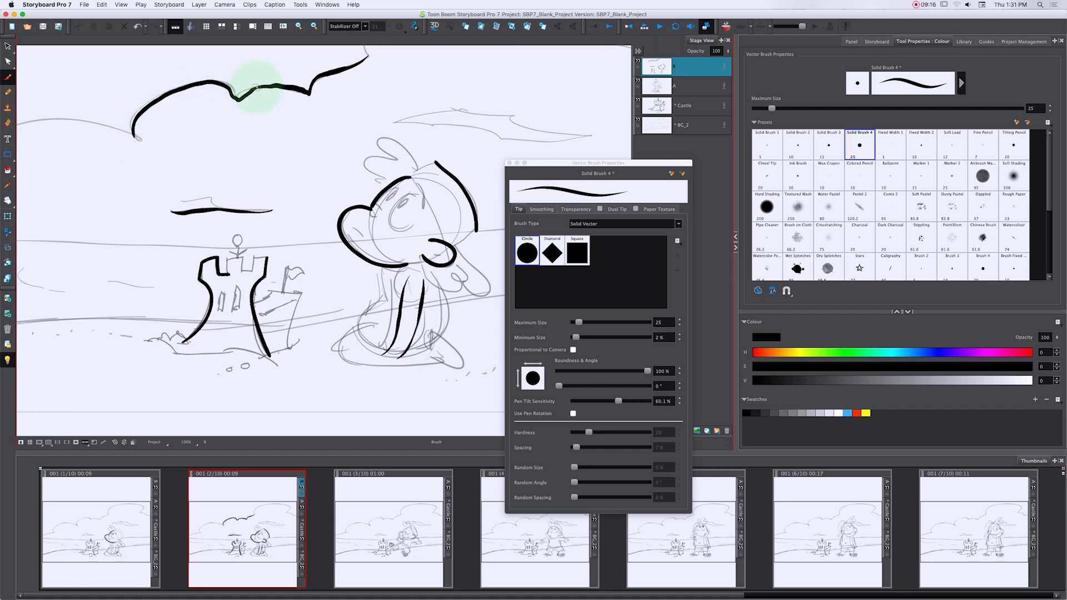
pyautogui.moveTo(257, 87); pyautogui.dragTo(368, 64)
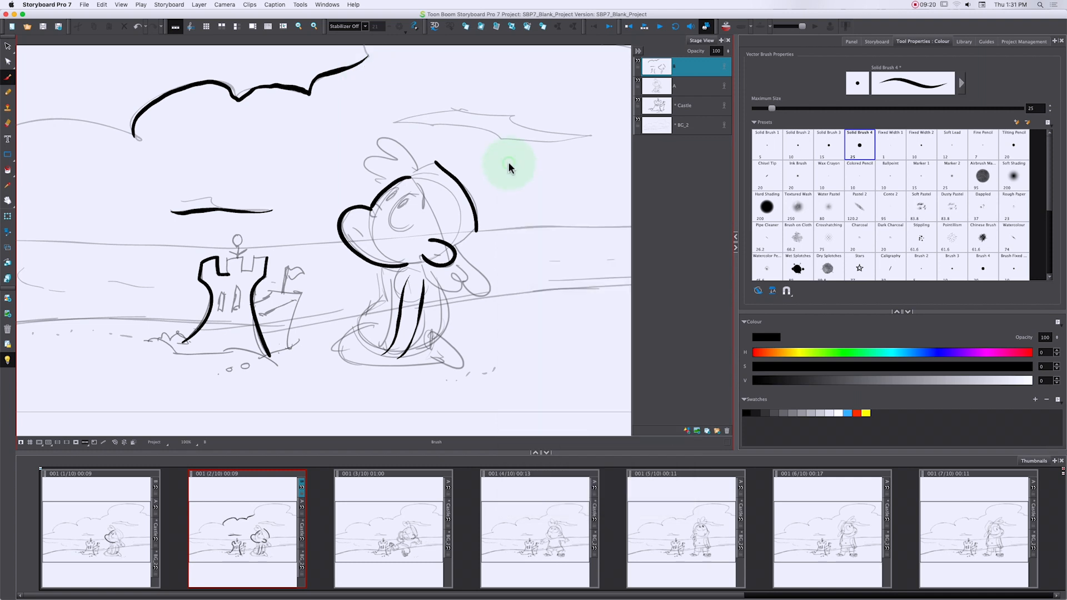
# Select the Tilting Pencil preset and shade the character's lower body with one tilted stroke
pyautogui.click(1014, 143)
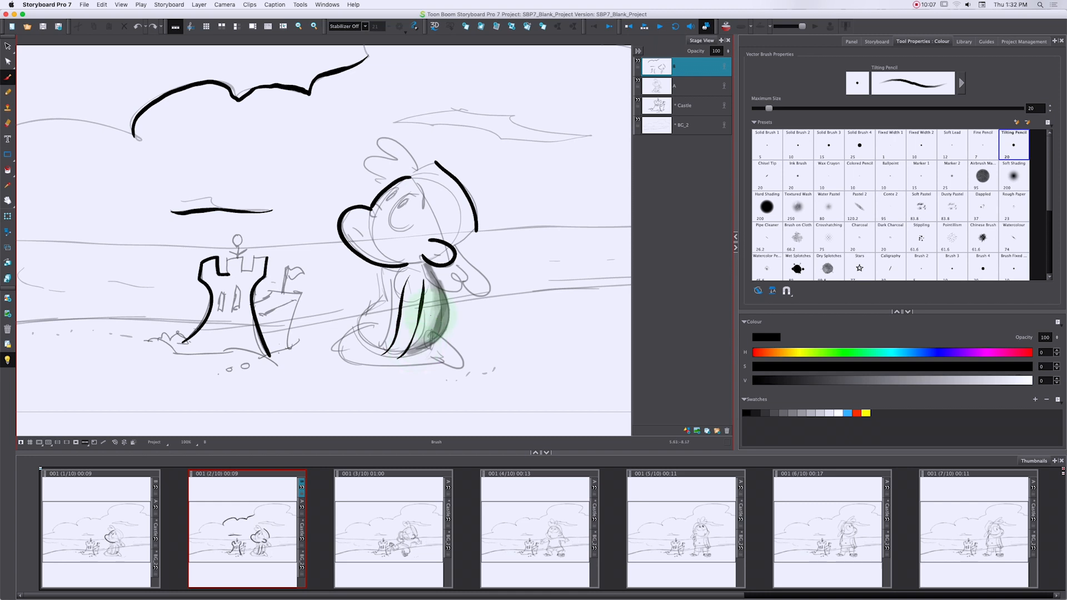
pyautogui.moveTo(436, 320); pyautogui.dragTo(425, 272)
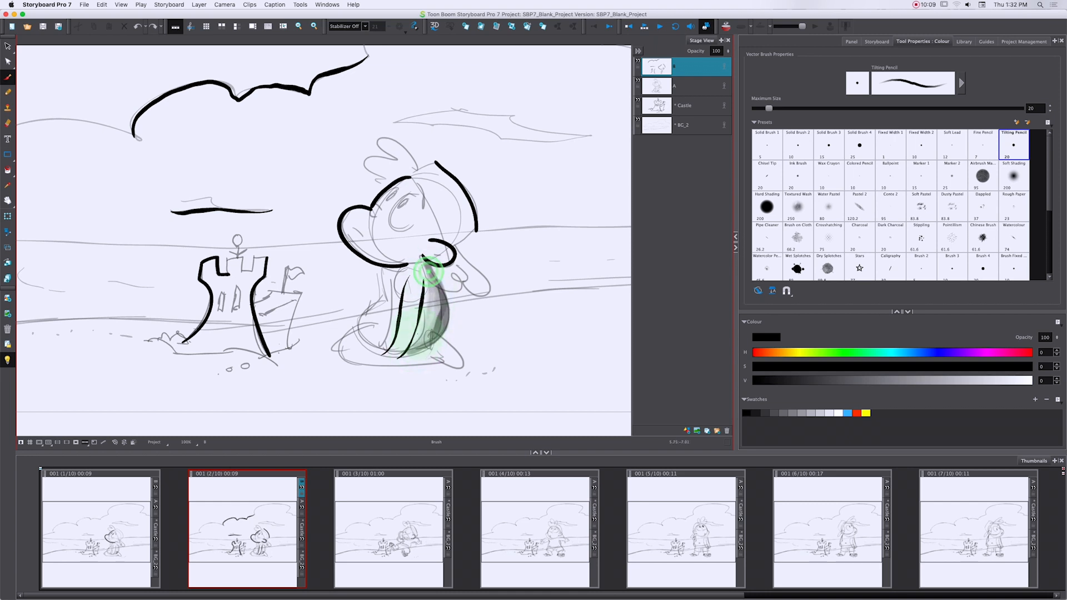